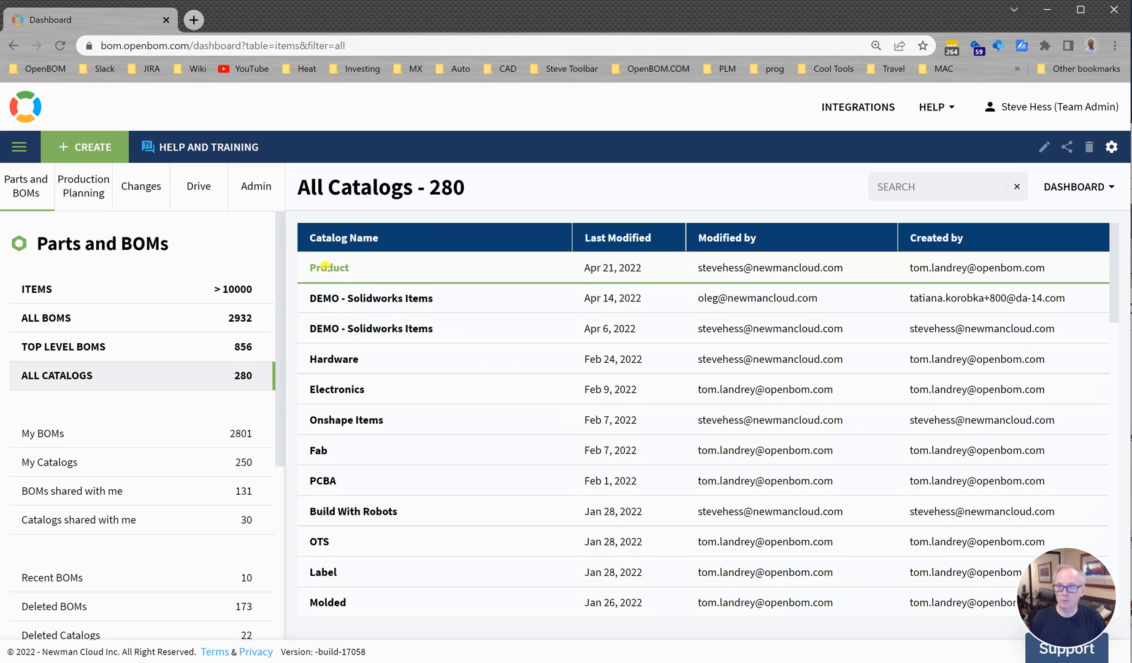
- Open the Product catalog from All Catalogs
click(329, 268)
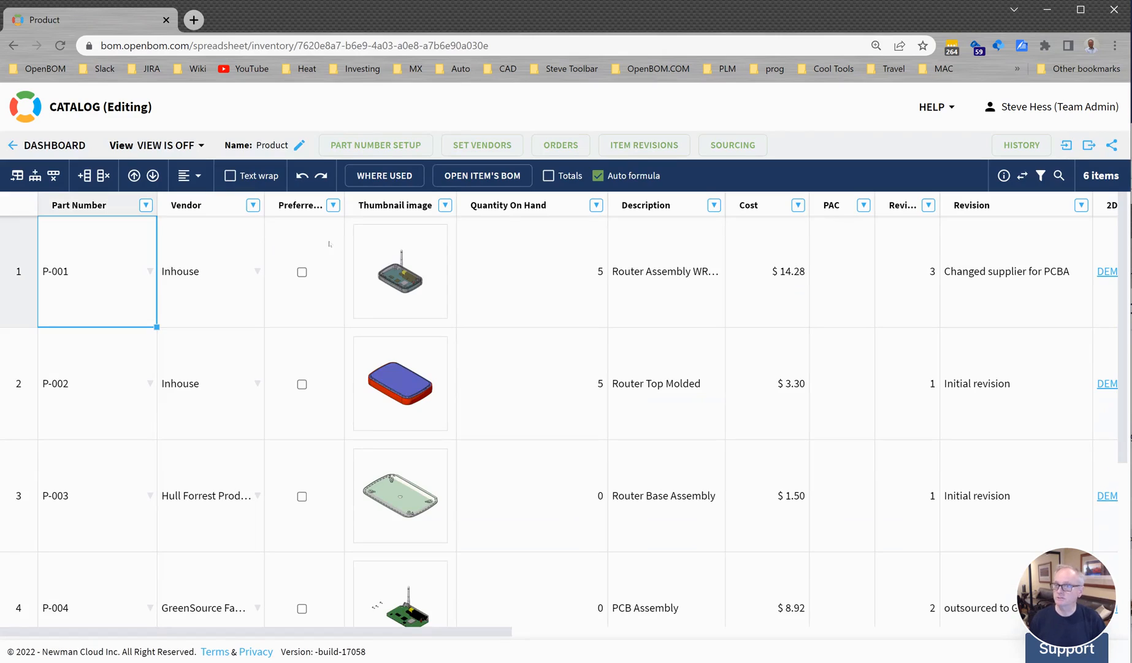
mouse_move(36, 176)
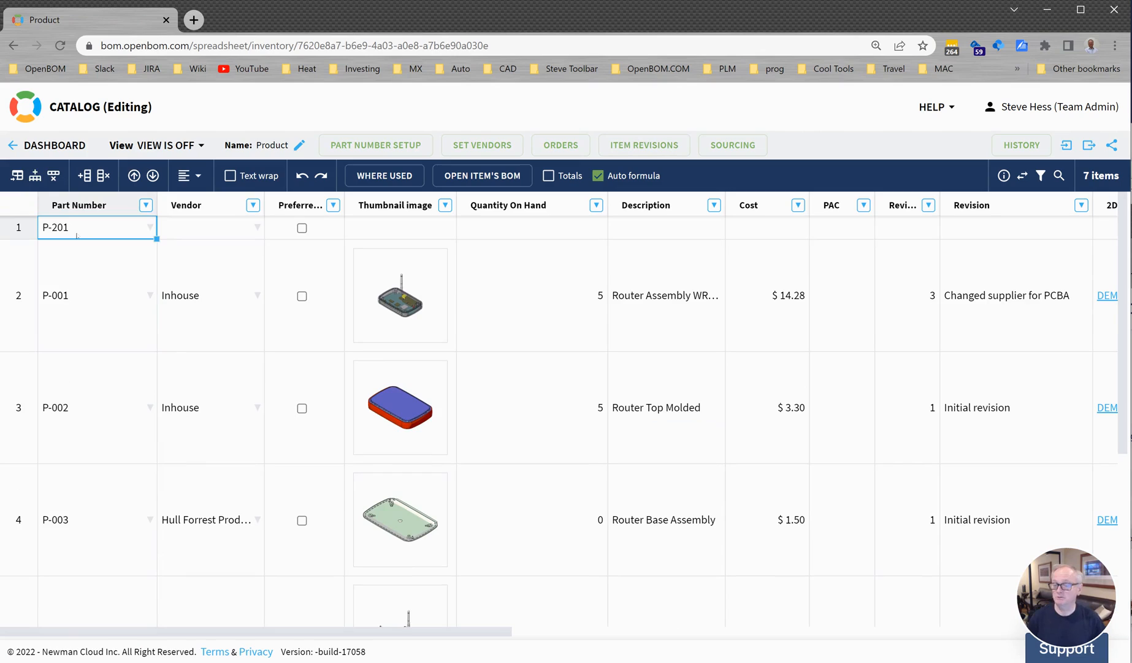
- Choose Create New BOM for this Item on row P-201
right_click(80, 227)
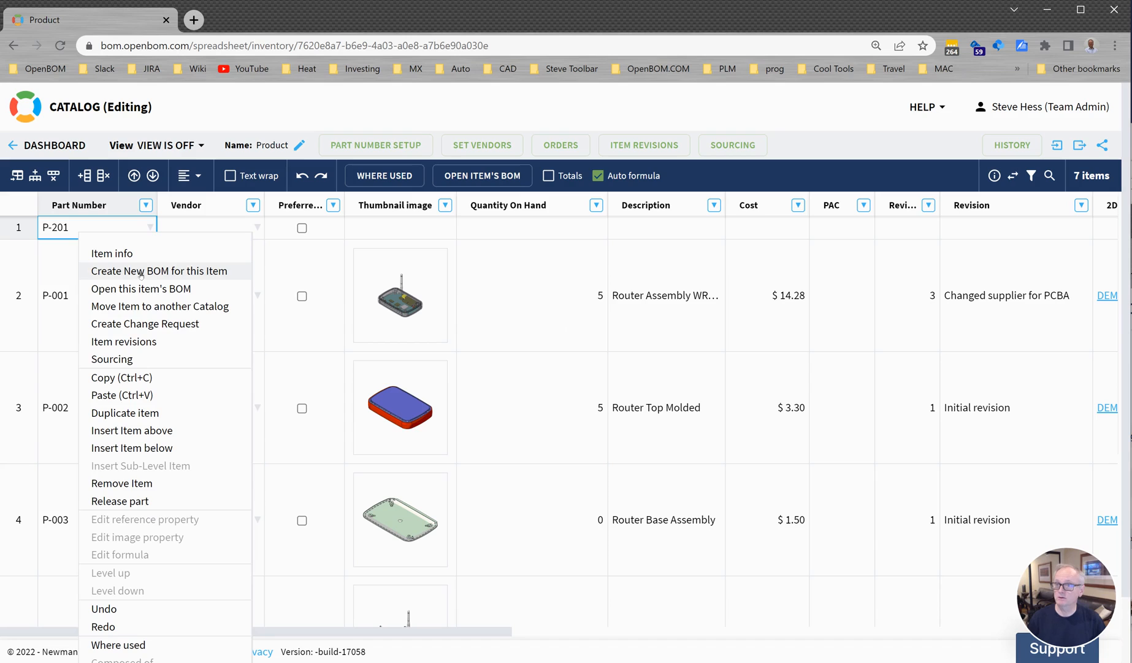
click(159, 271)
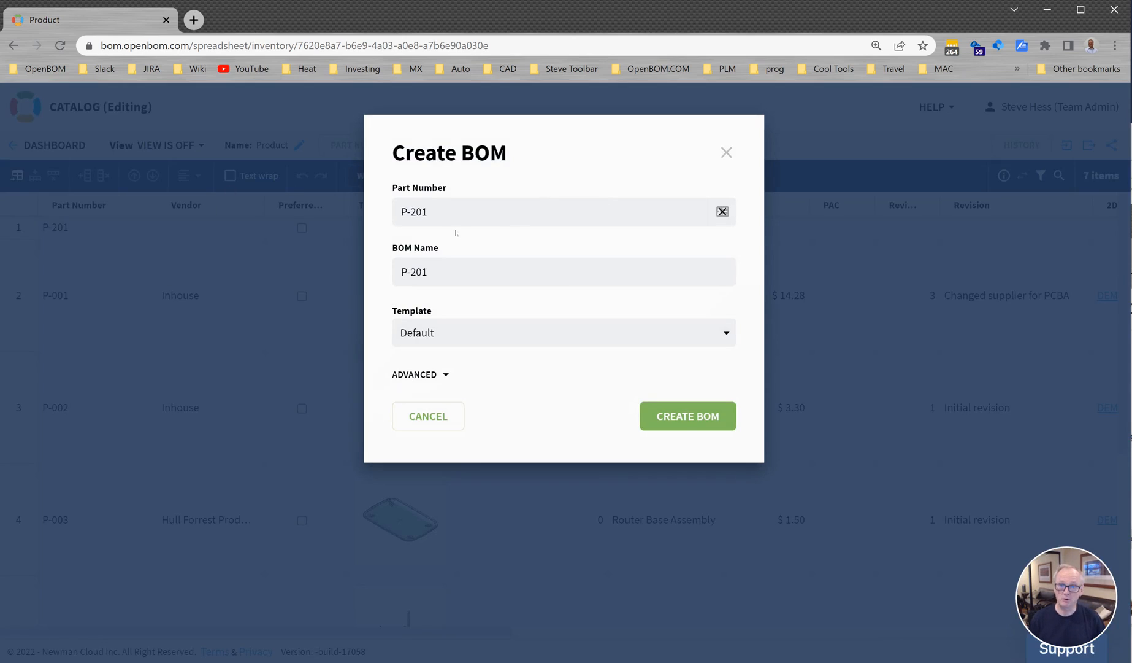
- Create the P-201 BOM from the form with advanced options shown
click(415, 375)
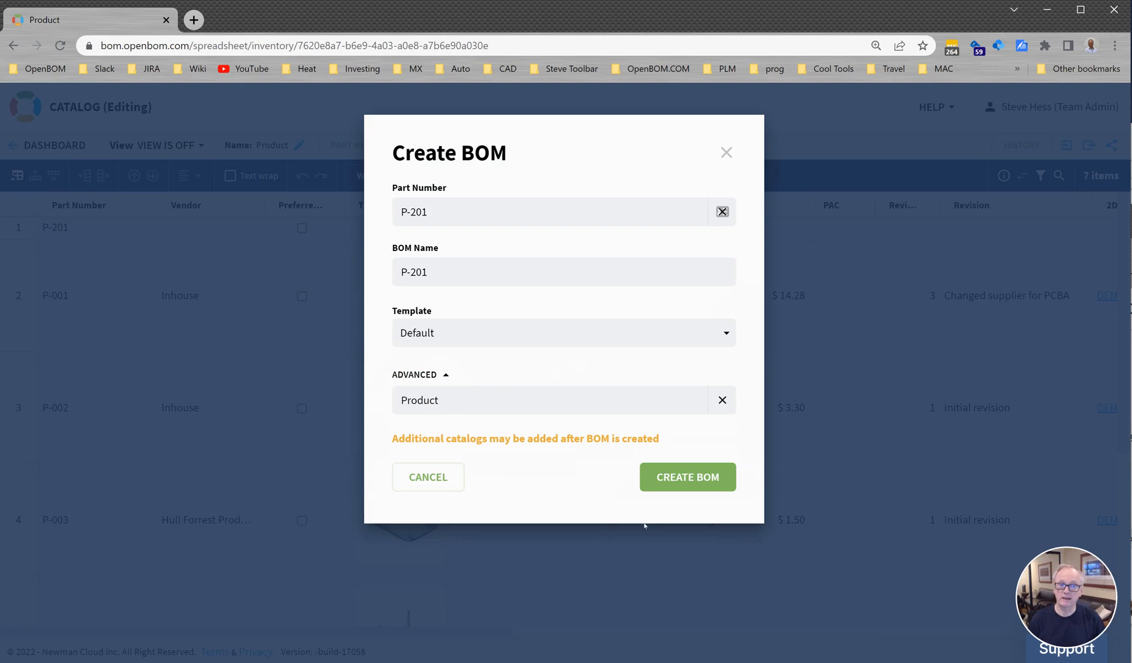
click(688, 476)
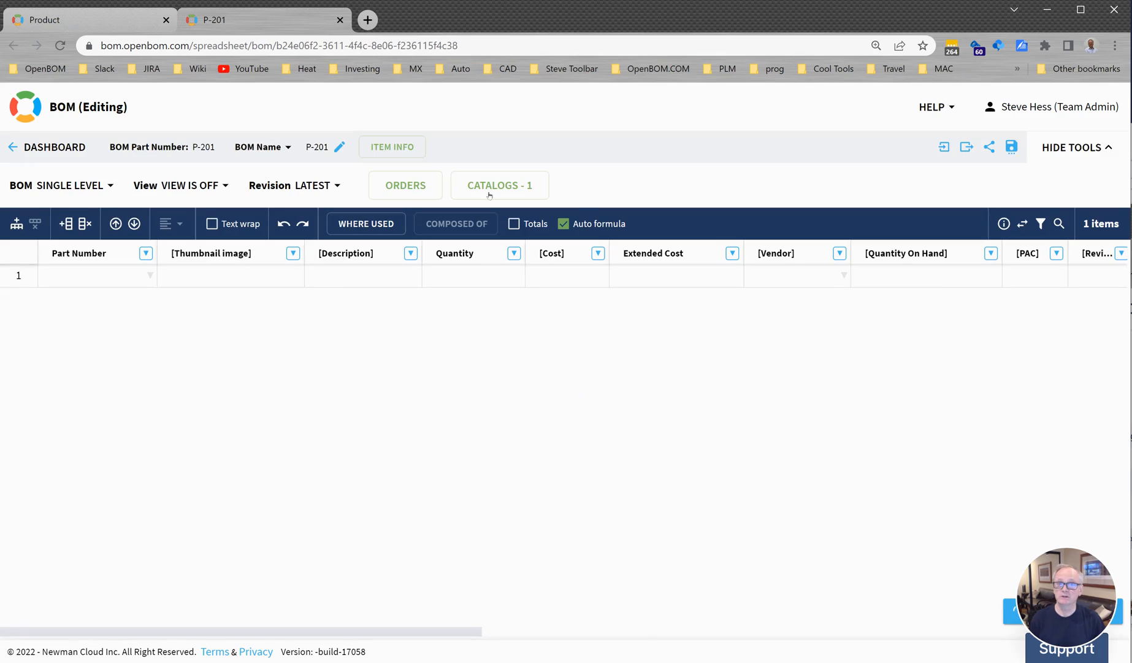
- Link the Hardware catalog to the BOM alongside Product
click(500, 185)
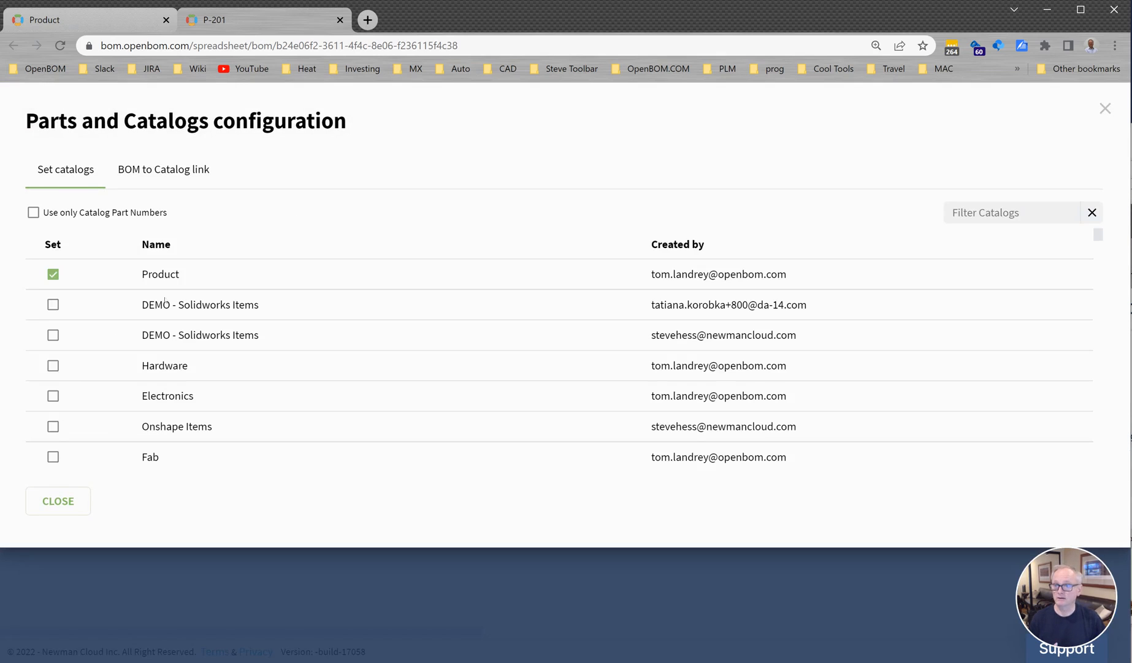
click(52, 365)
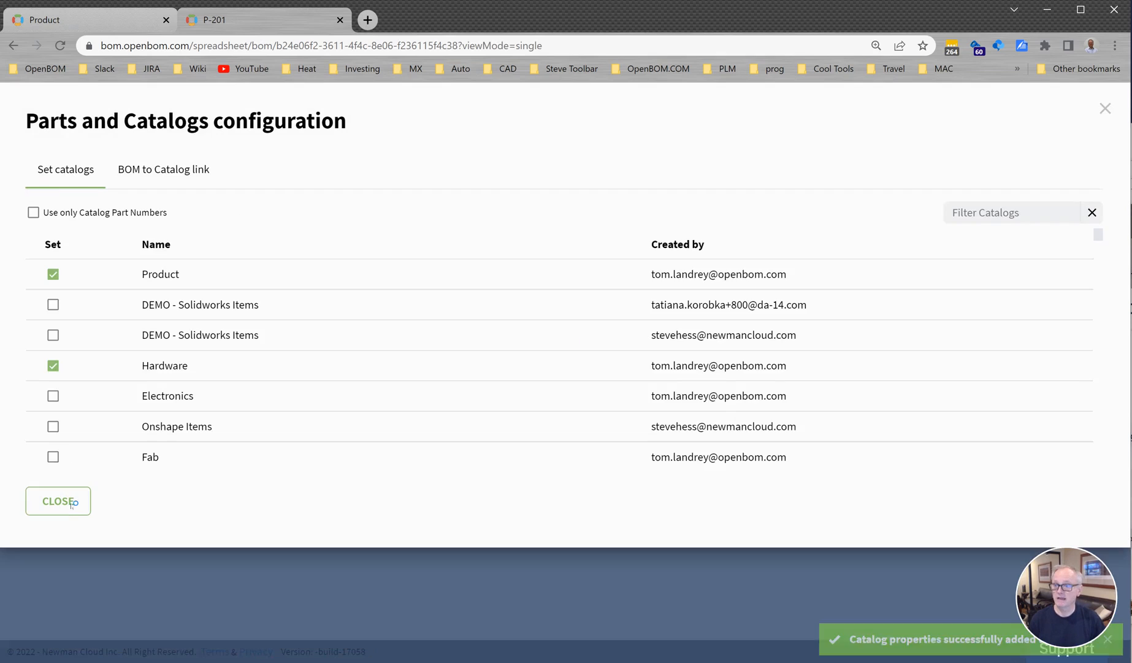
click(58, 500)
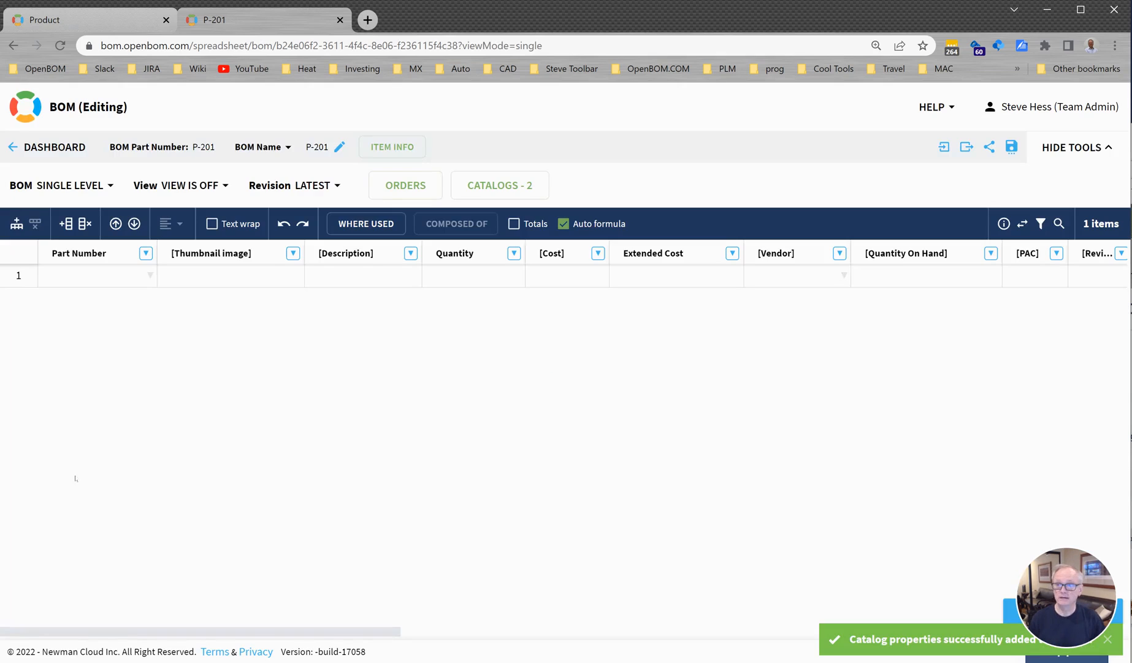
- Enter HW-0011 in the first Part Number cell
click(97, 275)
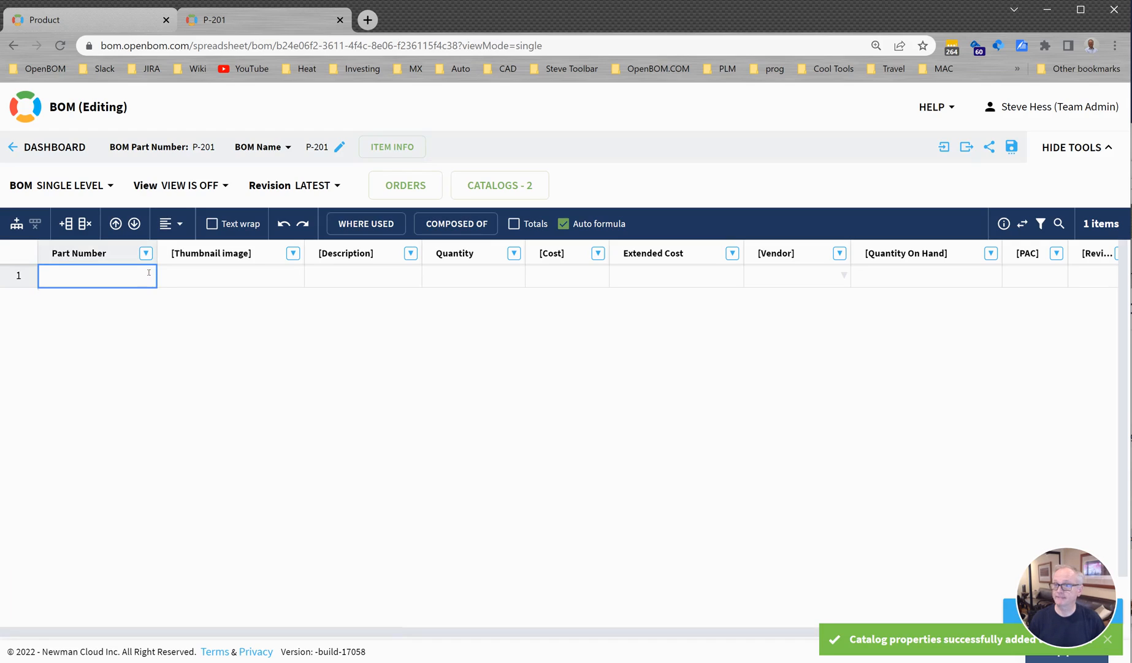
text(HW-0011)
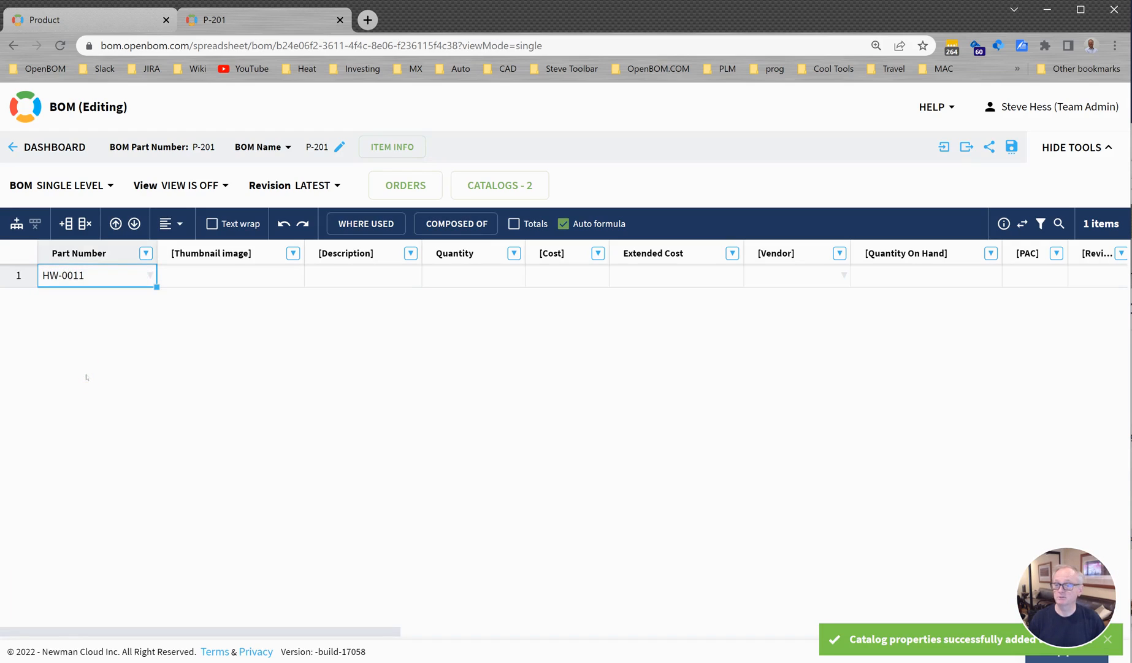